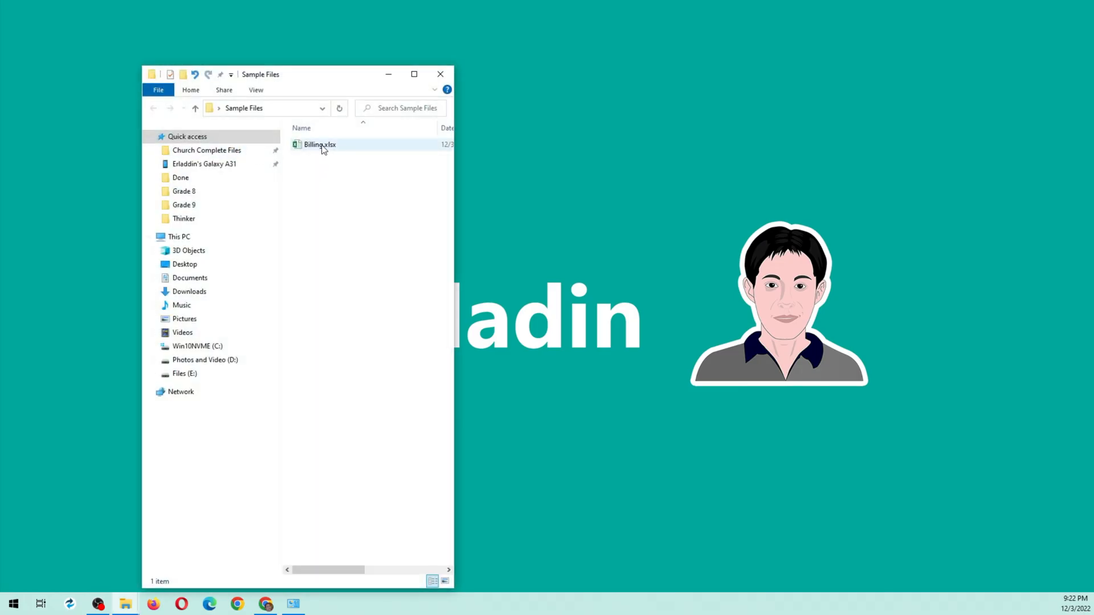
Open Billing.xlsx, confirm the Price sheet is protected against edits, and close it.
double_click(320, 144)
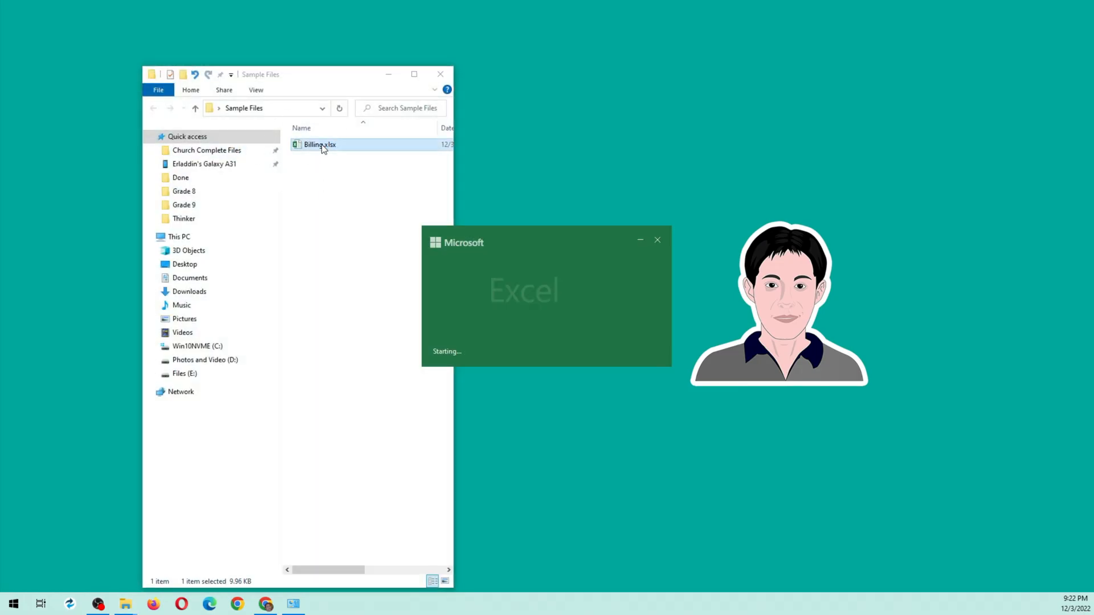
double_click(320, 144)
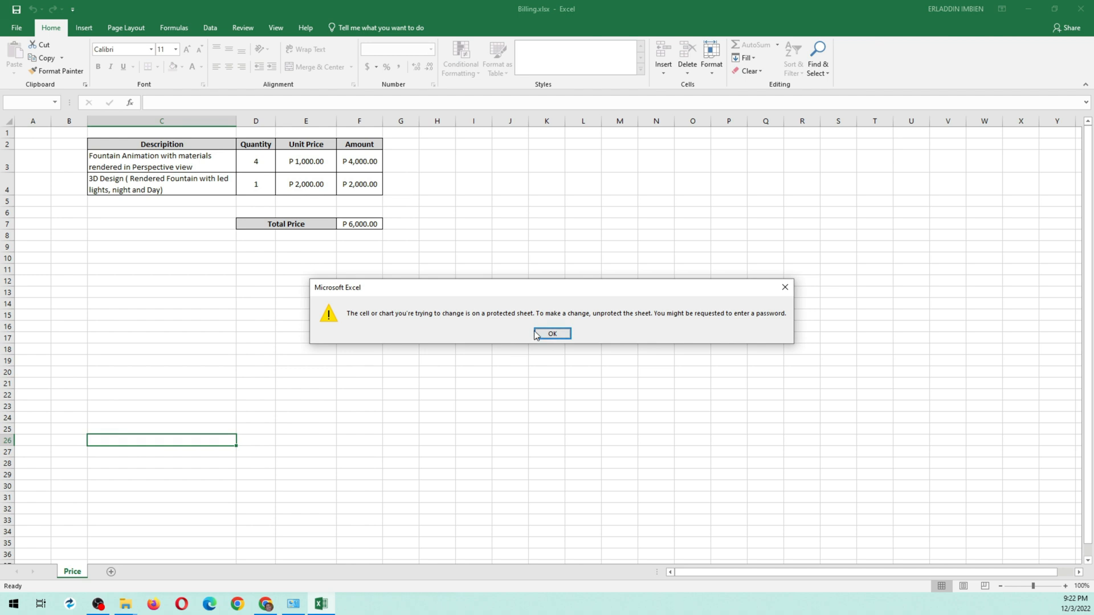
click(551, 333)
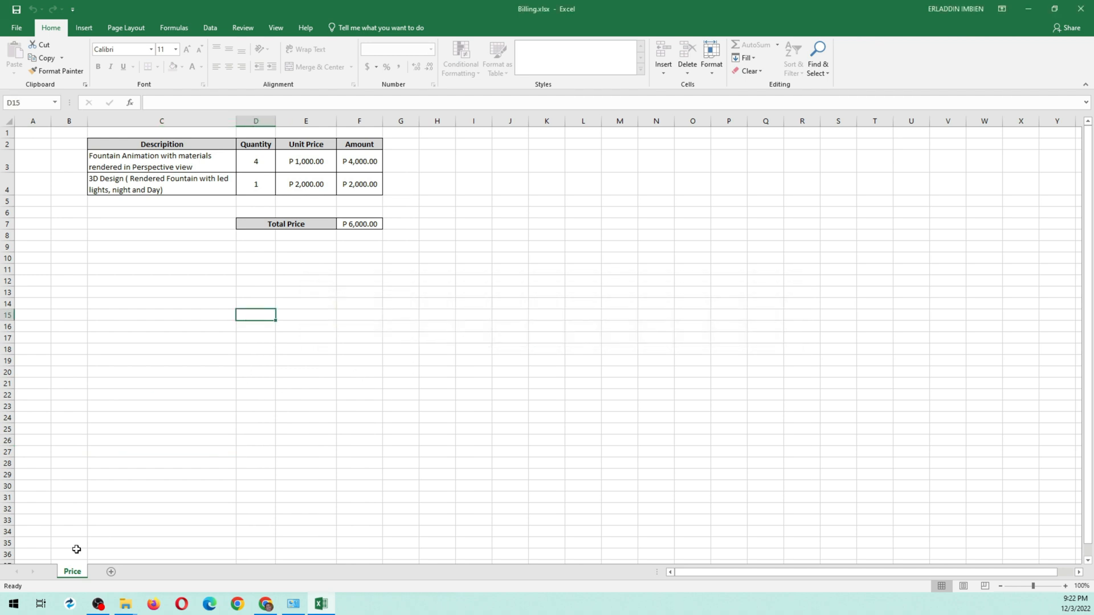
right_click(72, 572)
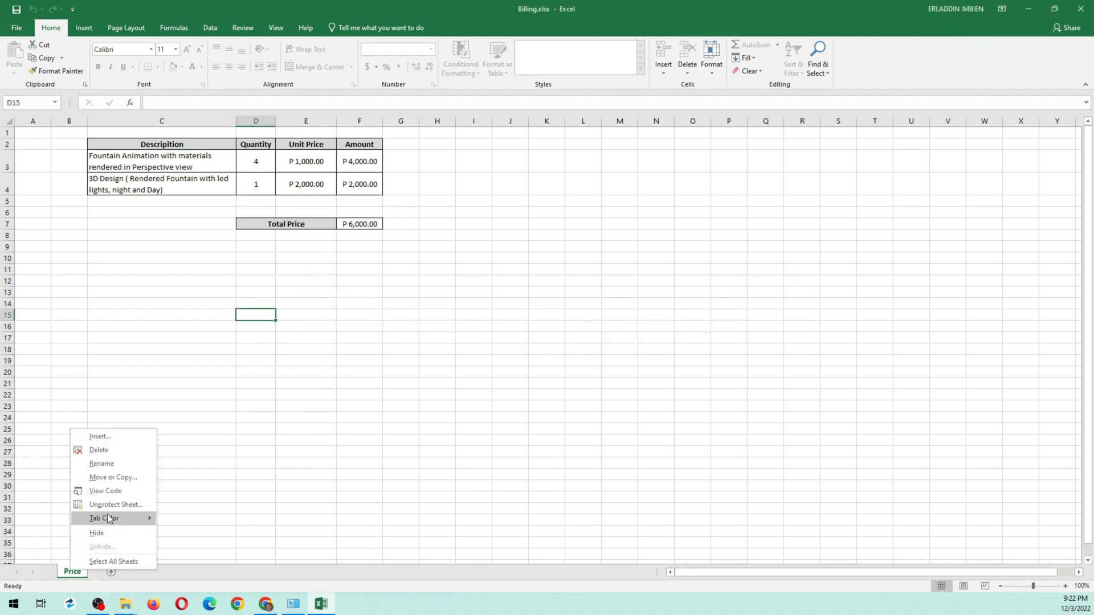
mouse_move(112, 504)
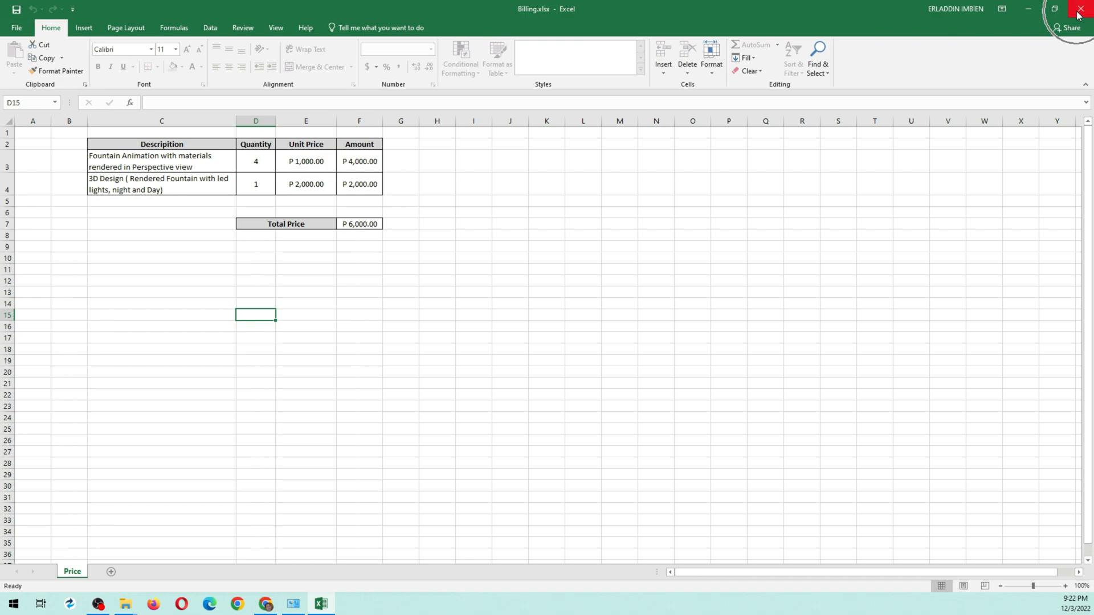
click(1076, 9)
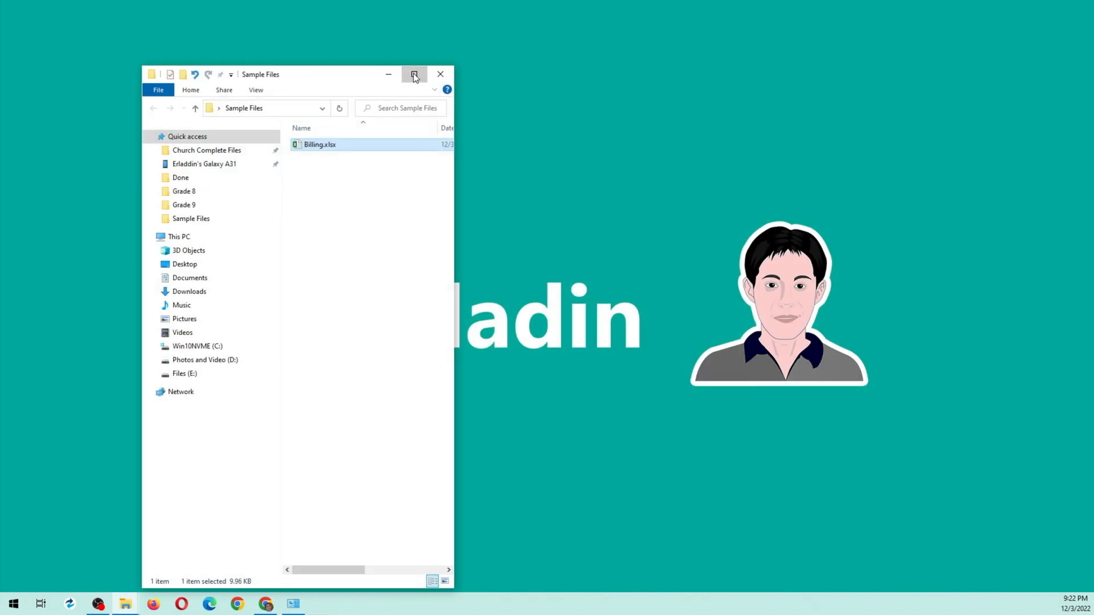
Maximize Explorer, show file name extensions, and rename Billing.xlsx to Billing.zip.
click(414, 74)
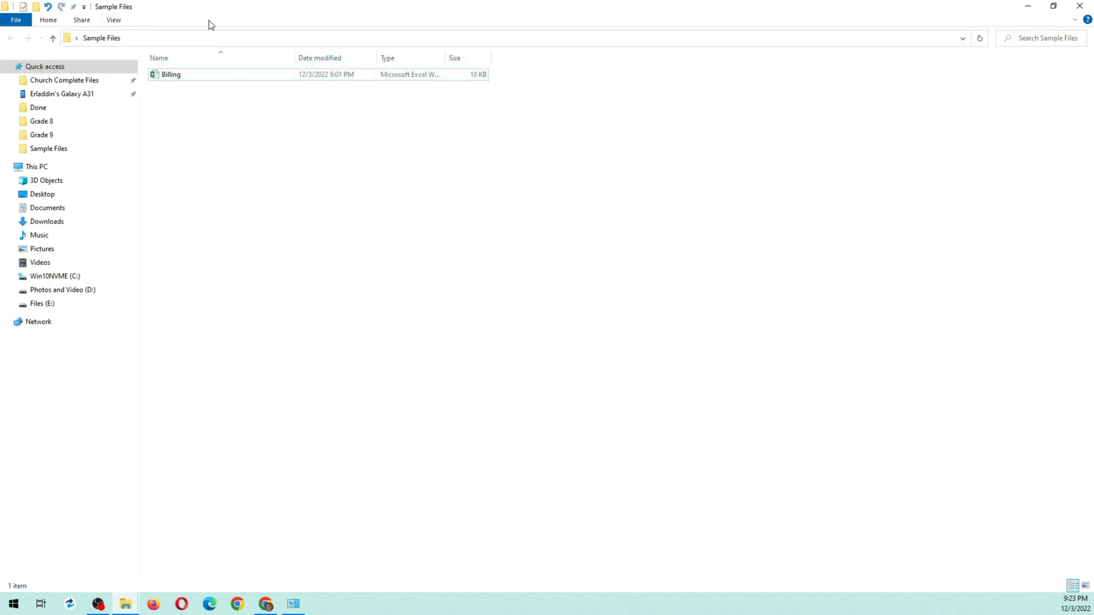
click(113, 20)
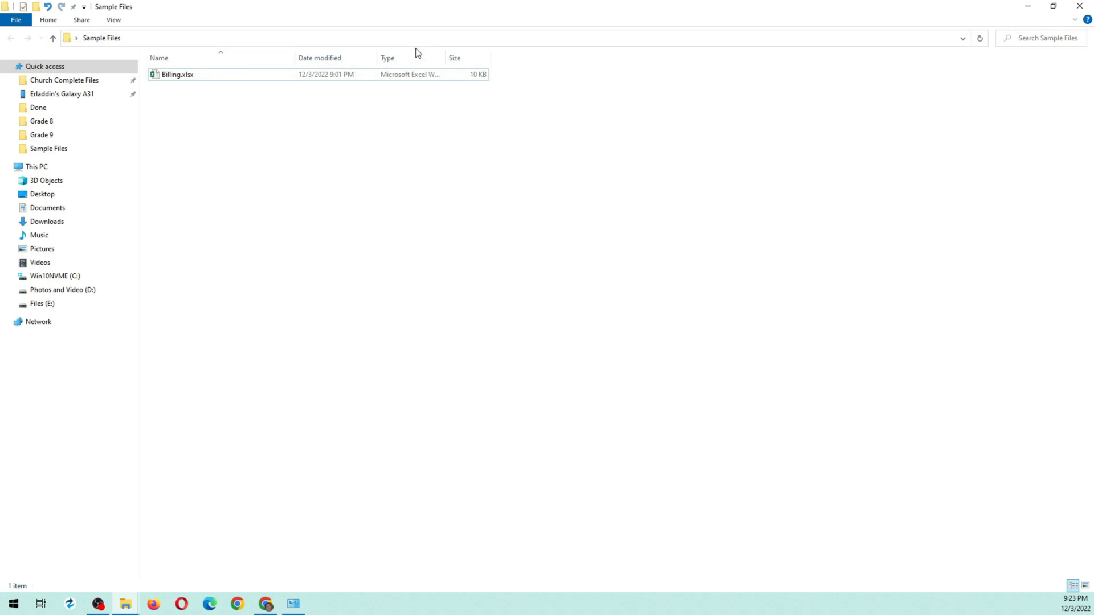
click(177, 74)
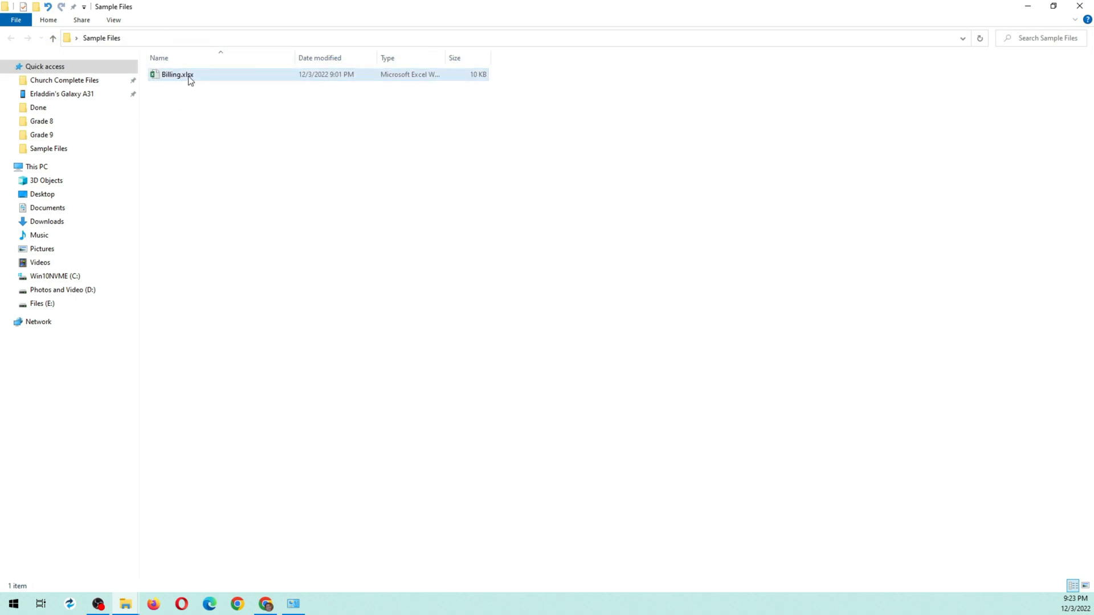
mouse_move(176, 75)
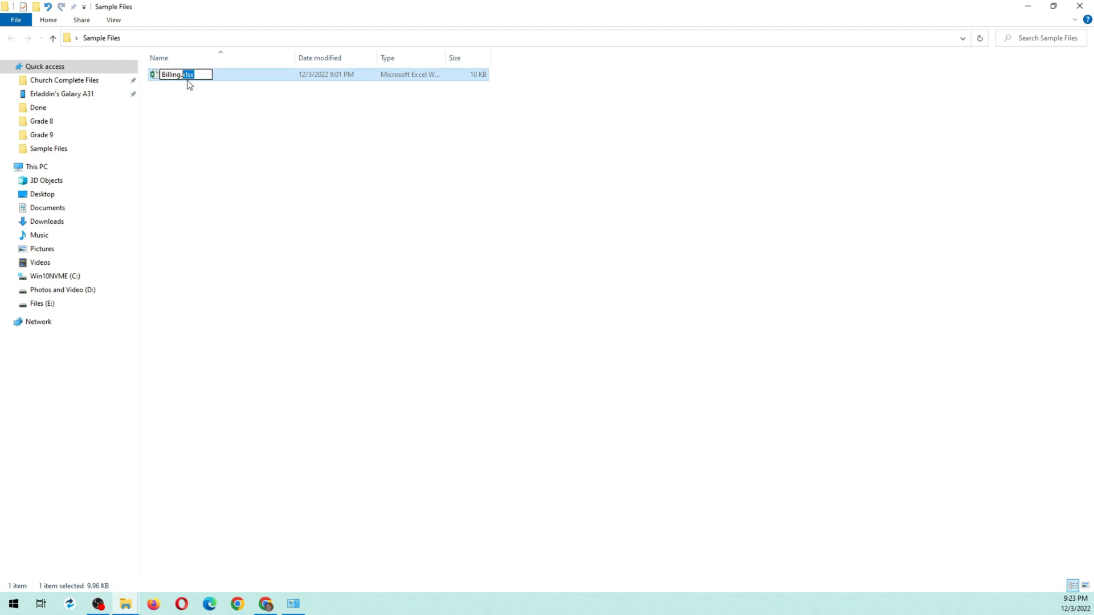
text(.zip)
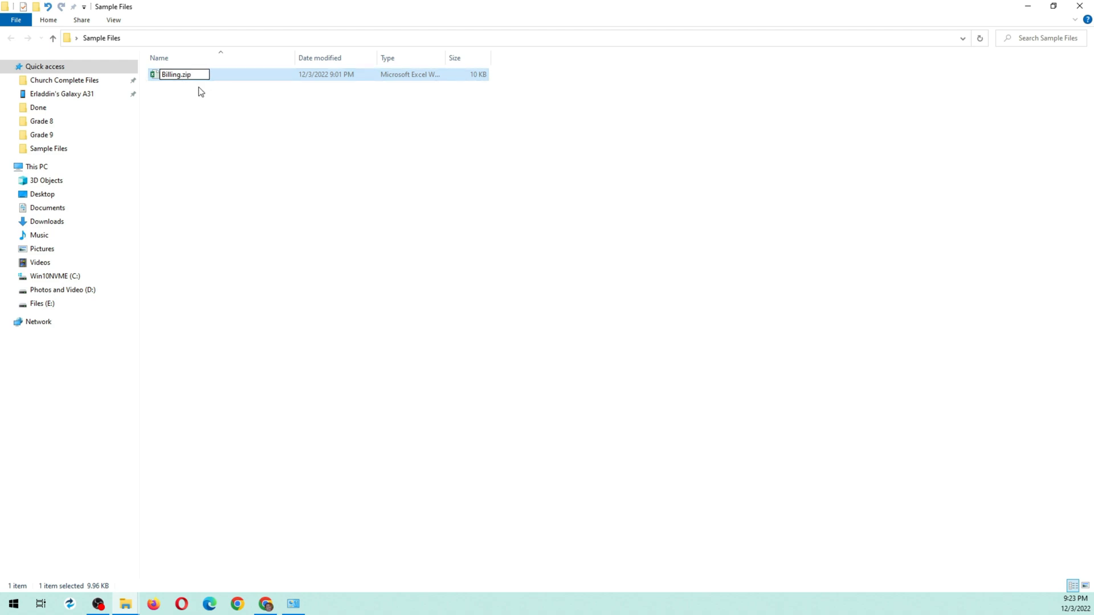
key(enter)
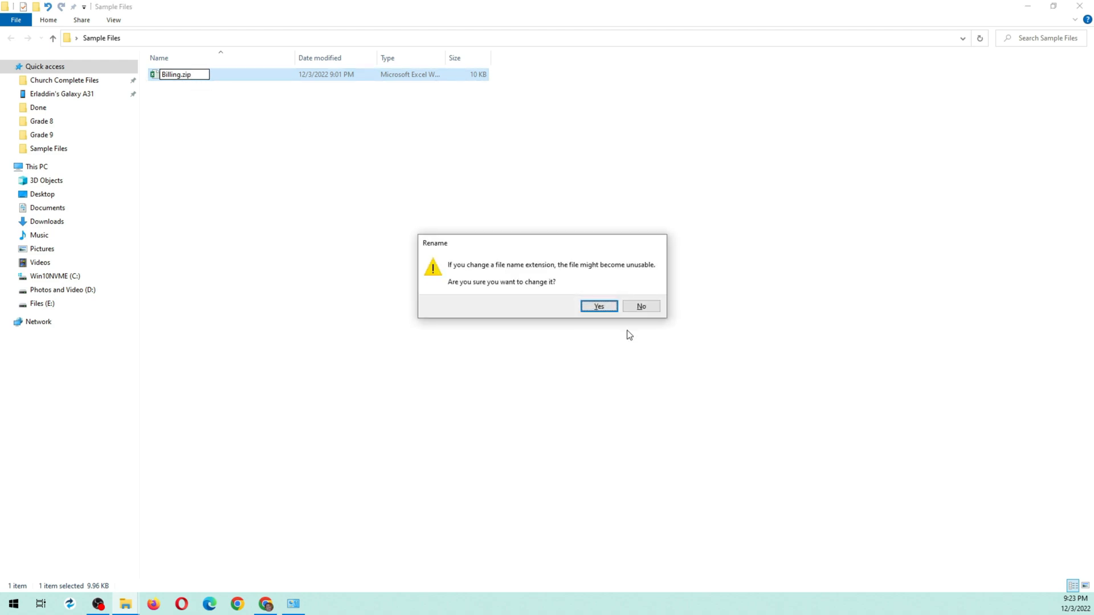
click(597, 307)
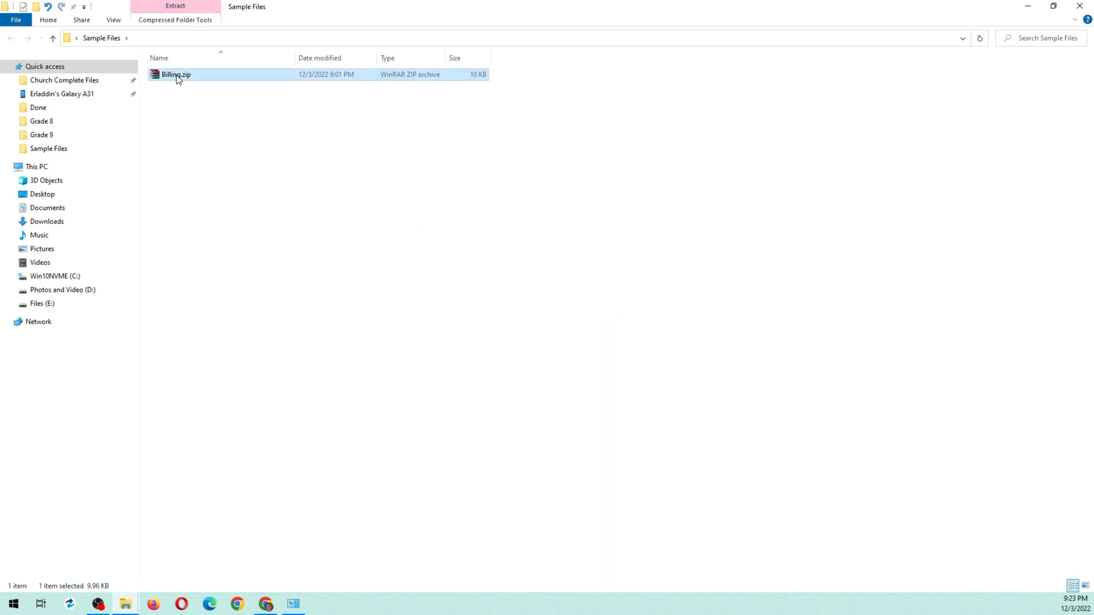
Extract Billing.zip here into _rels, docProps, xl and [Content_Types].xml.
right_click(176, 74)
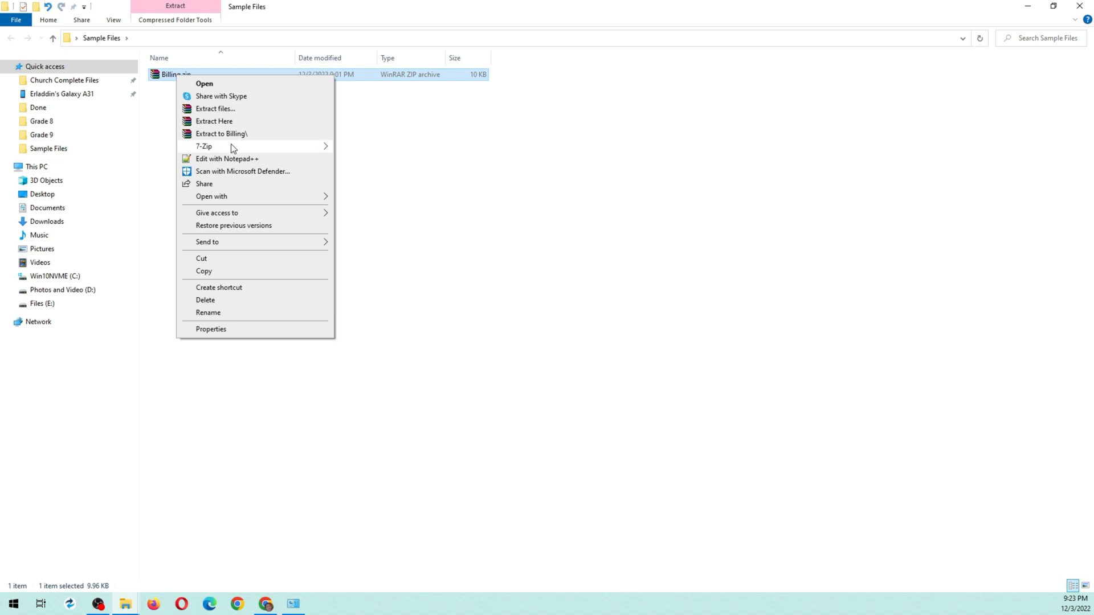
mouse_move(203, 146)
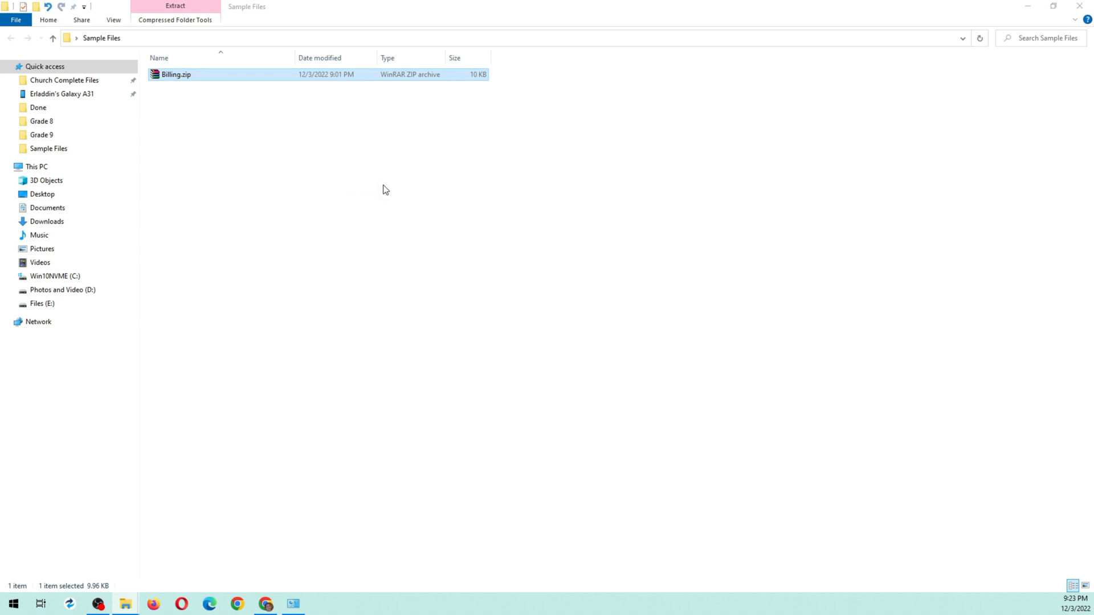
click(175, 10)
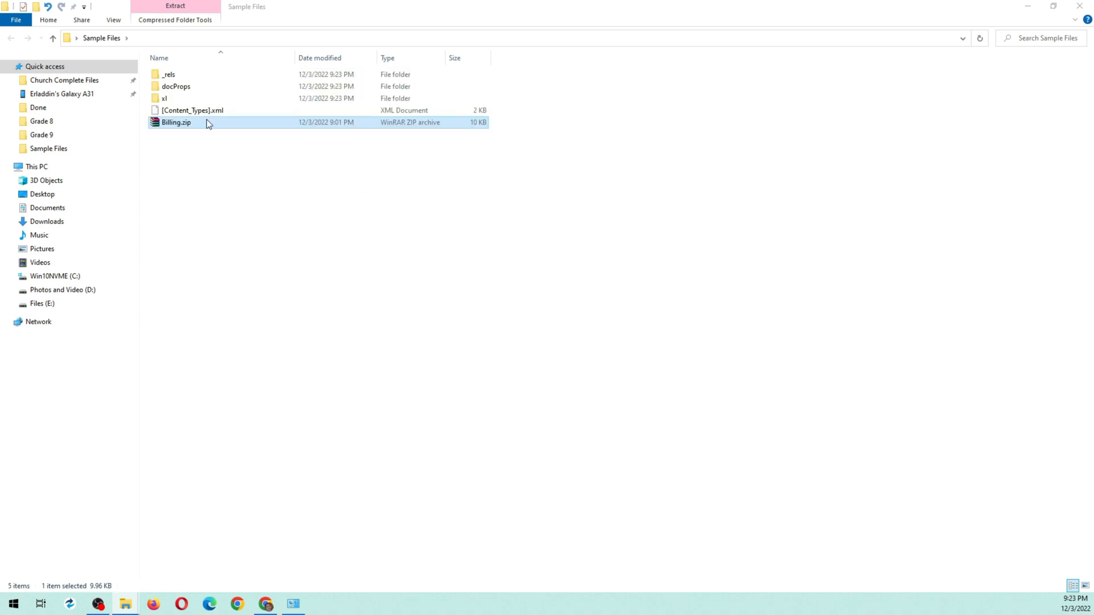
mouse_move(164, 99)
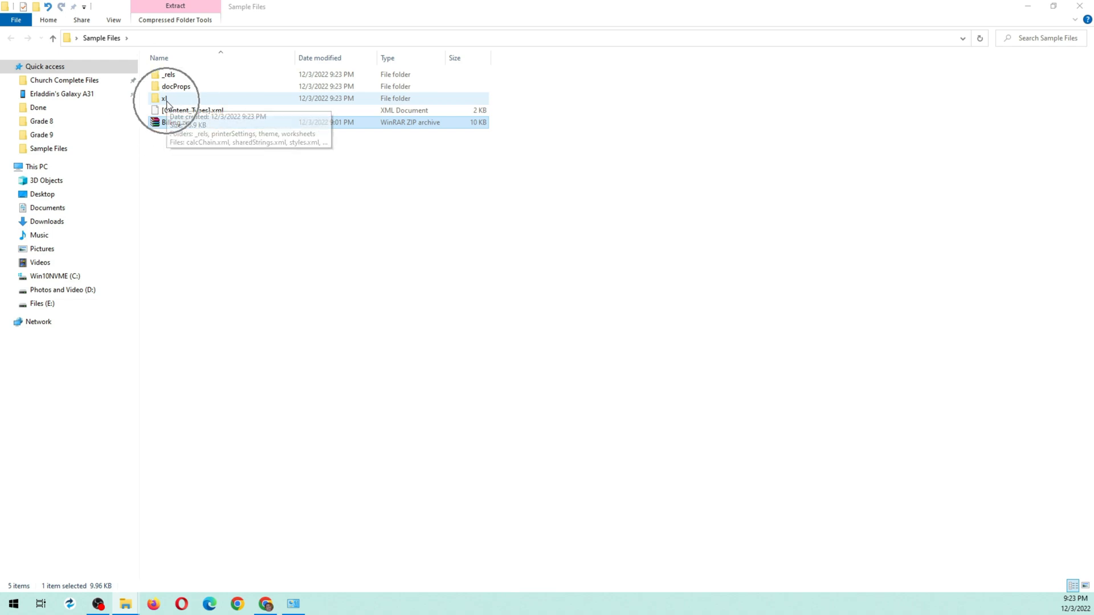
Browse to xl\worksheets and open sheet1.xml with WordPad, ready to search.
double_click(164, 99)
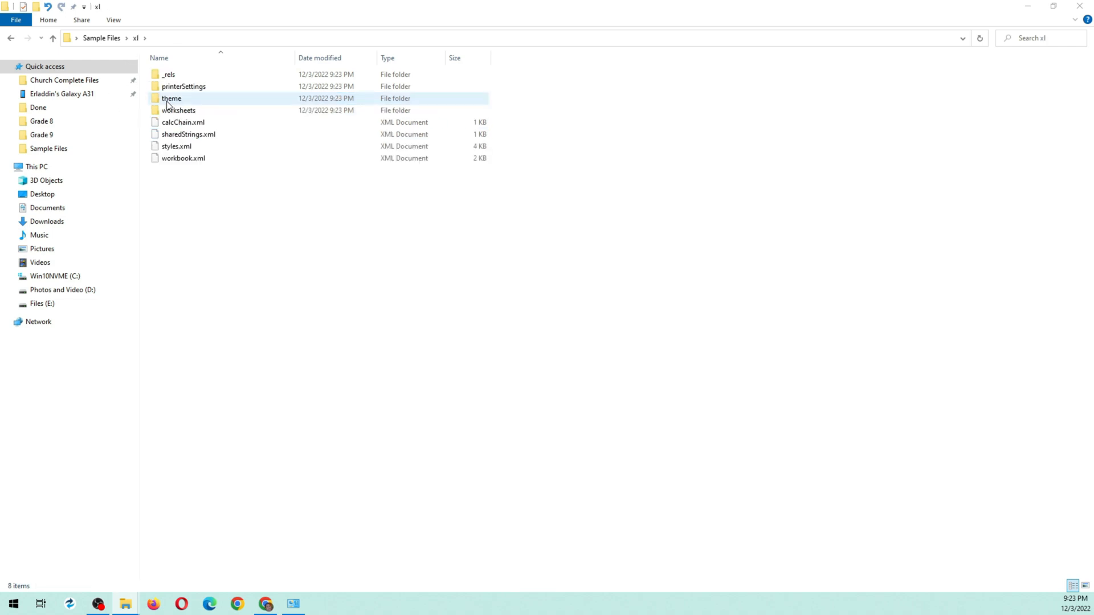
click(177, 110)
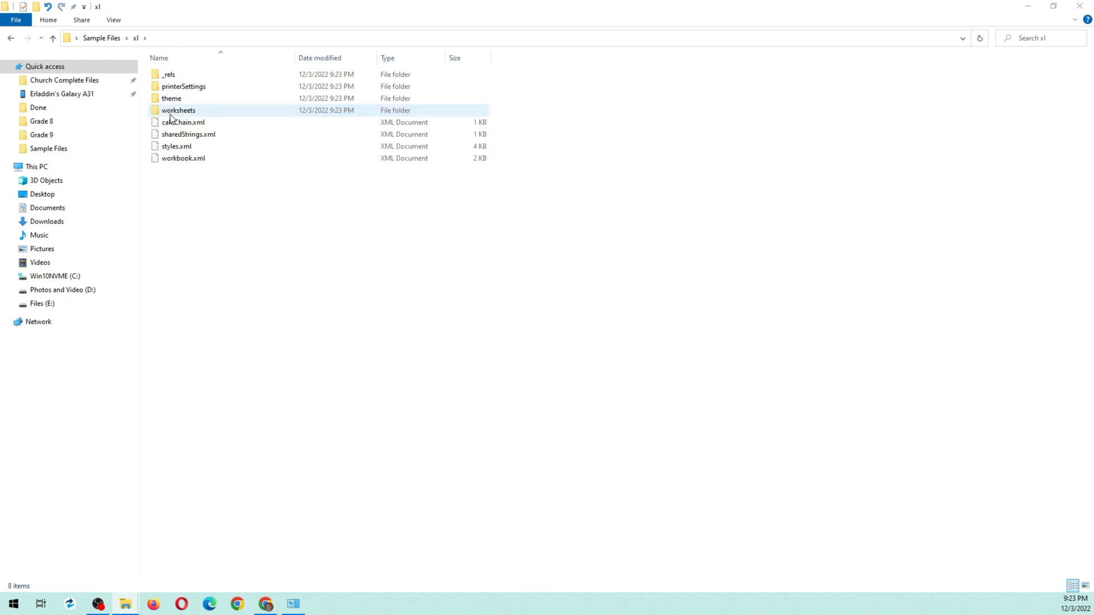
double_click(177, 110)
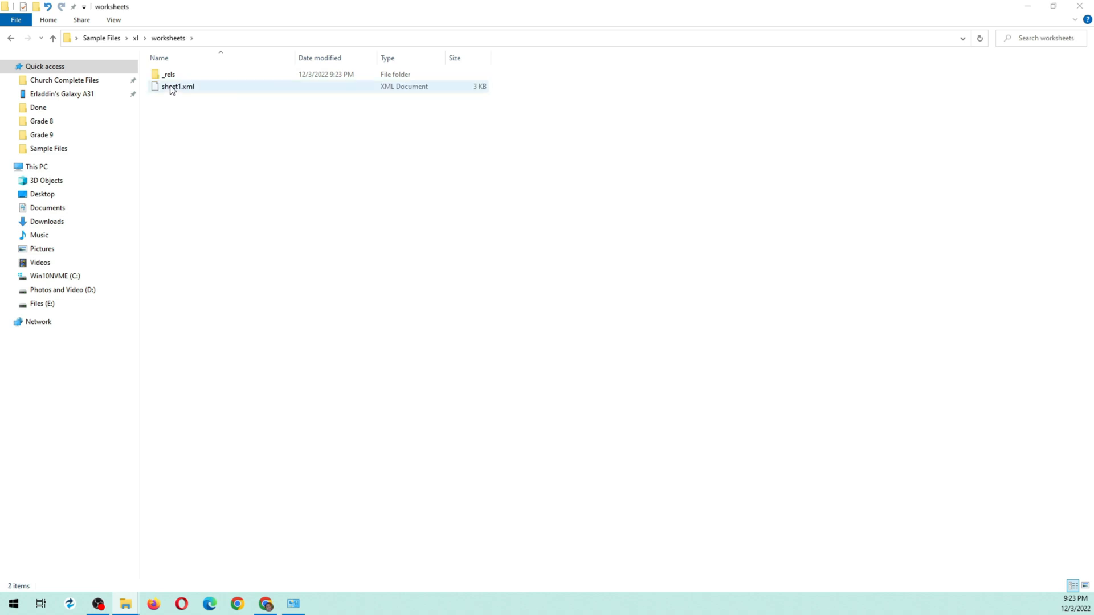
mouse_move(175, 86)
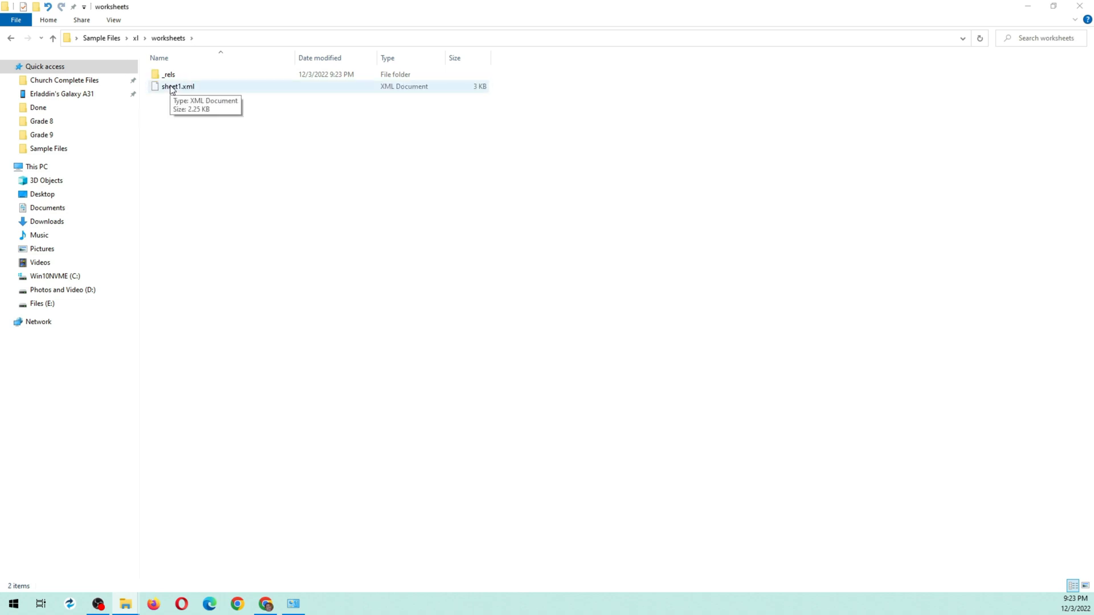
right_click(177, 86)
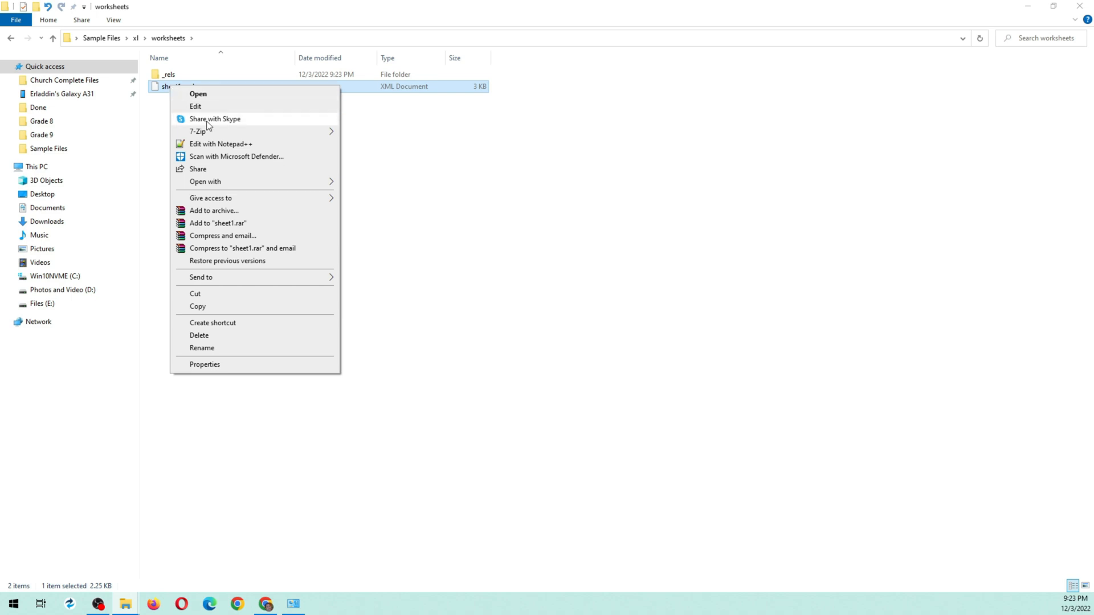
click(205, 181)
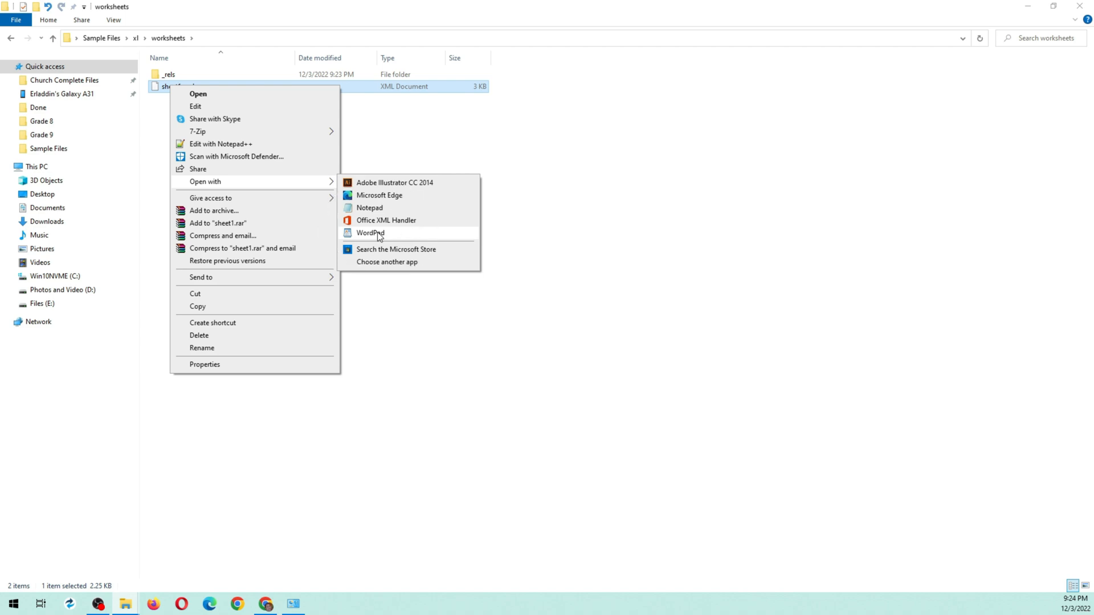
click(369, 233)
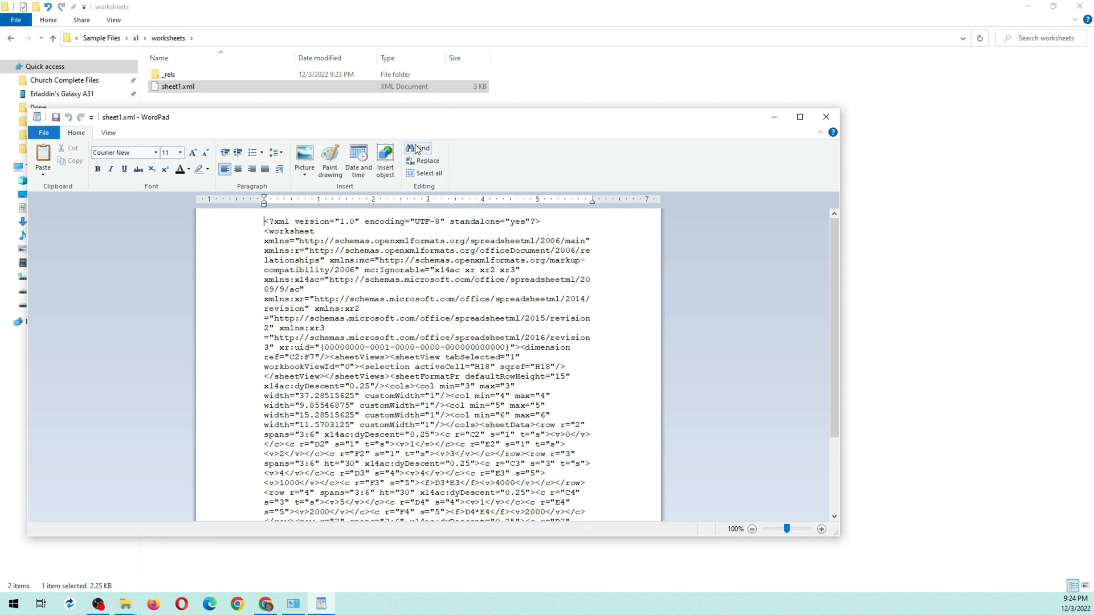
click(416, 148)
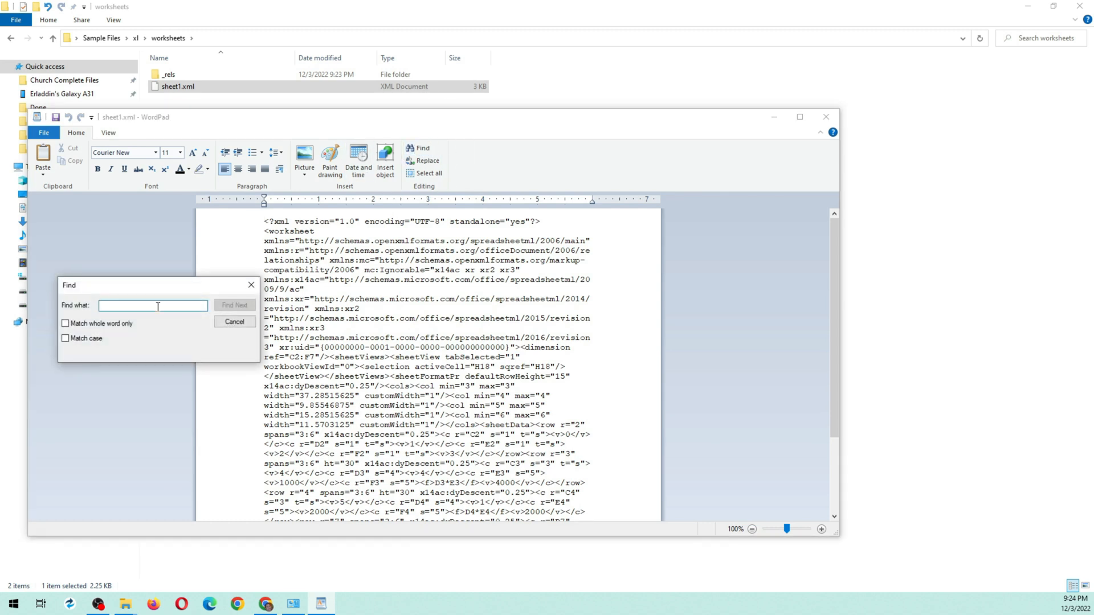
Search the XML for 'sheetprotect' to locate the sheetProtection element, then close Find.
text(sheetprot)
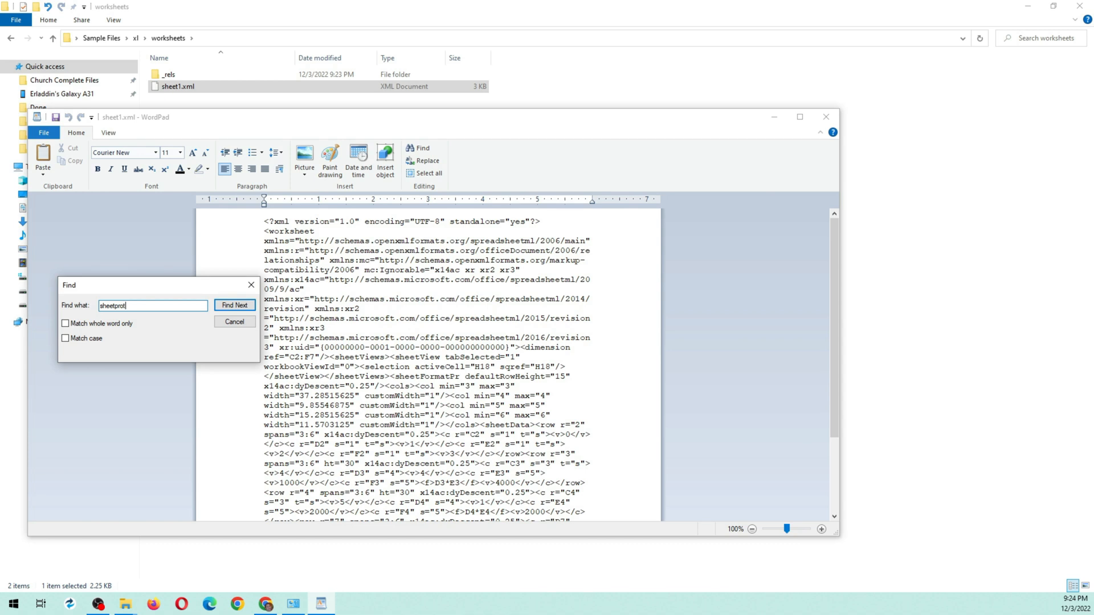
click(235, 304)
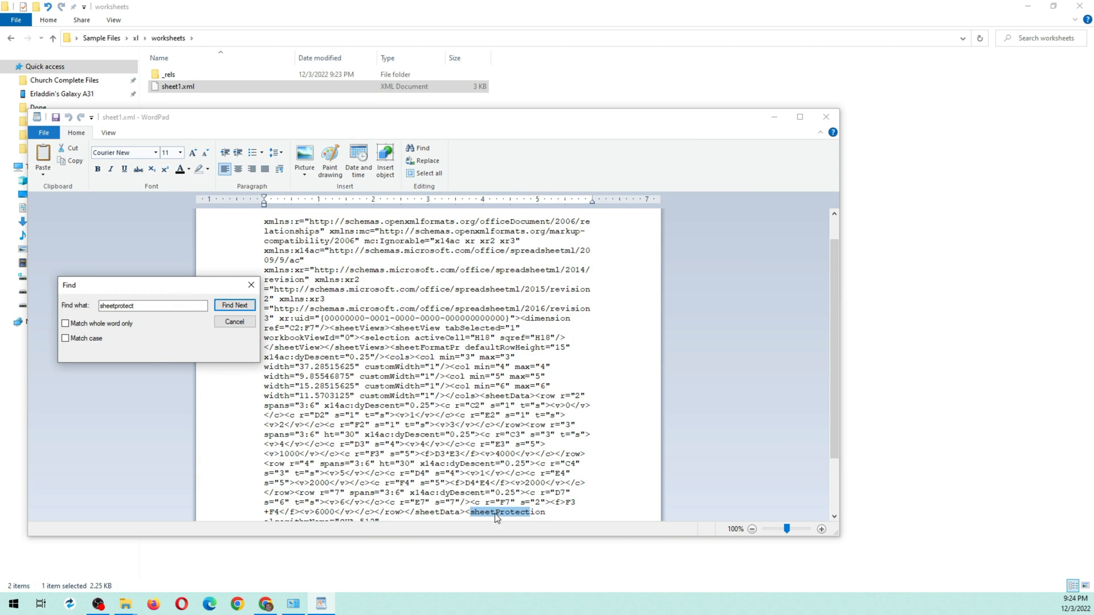
click(234, 321)
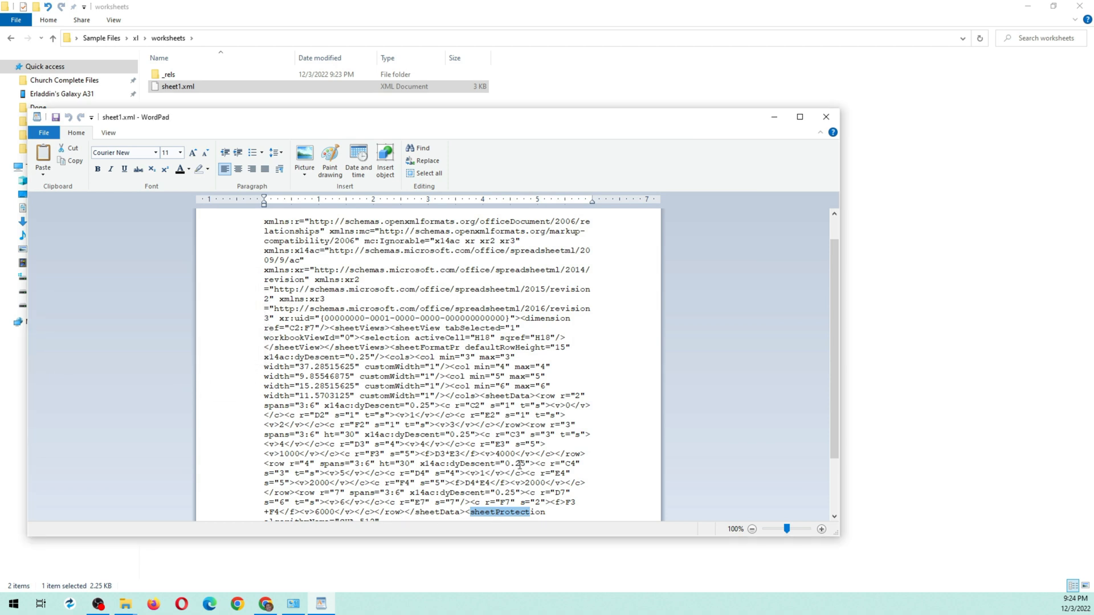
Select from <sheetProtection to just before </worksheet> and delete it.
scroll(down, 3)
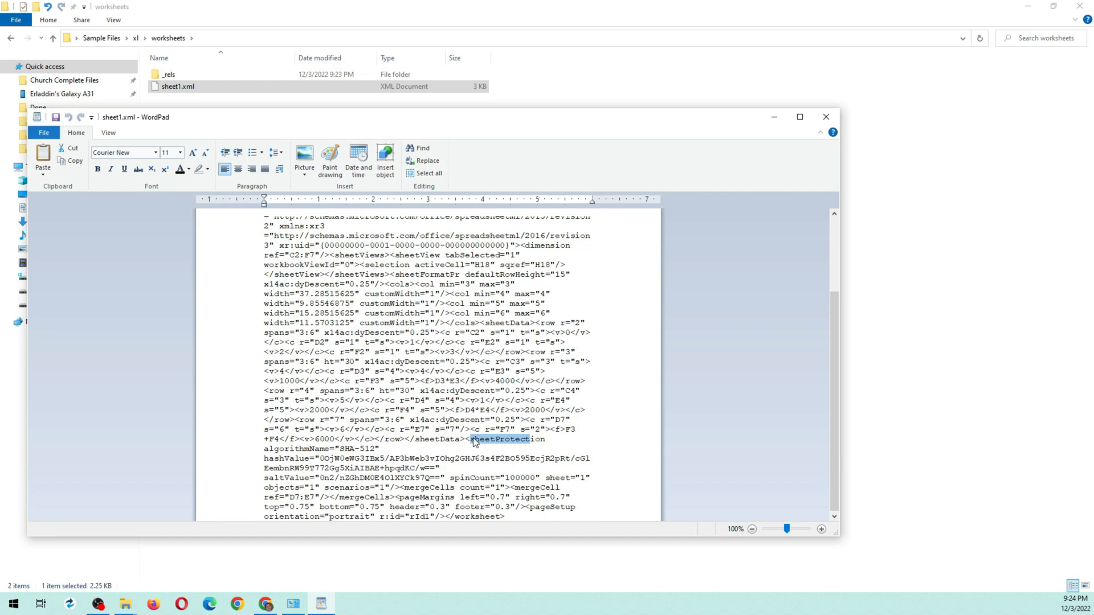
click(467, 439)
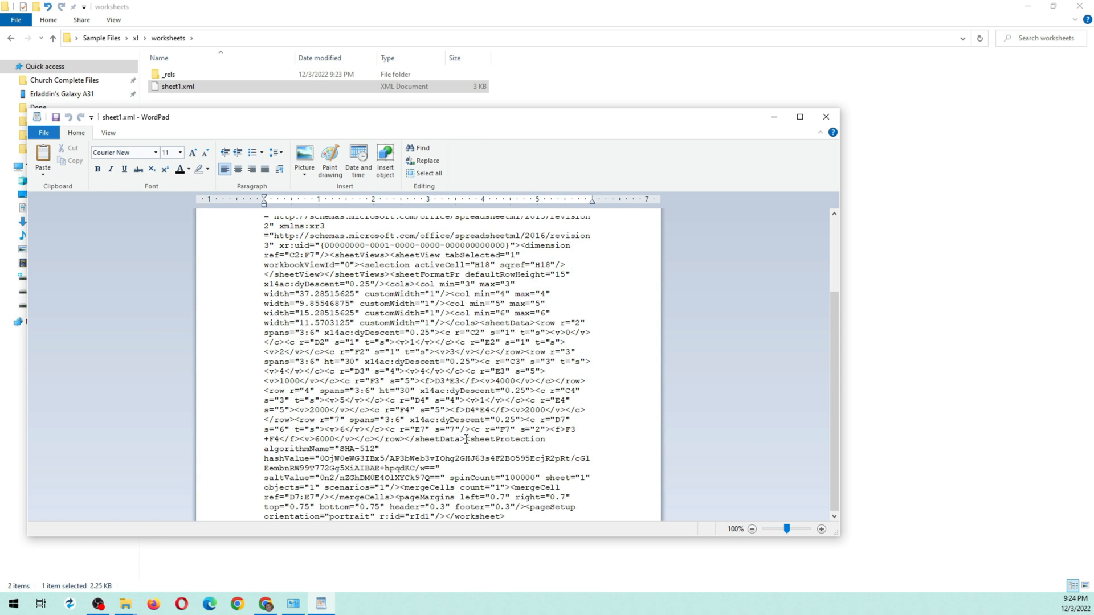
drag(466, 438, 382, 448)
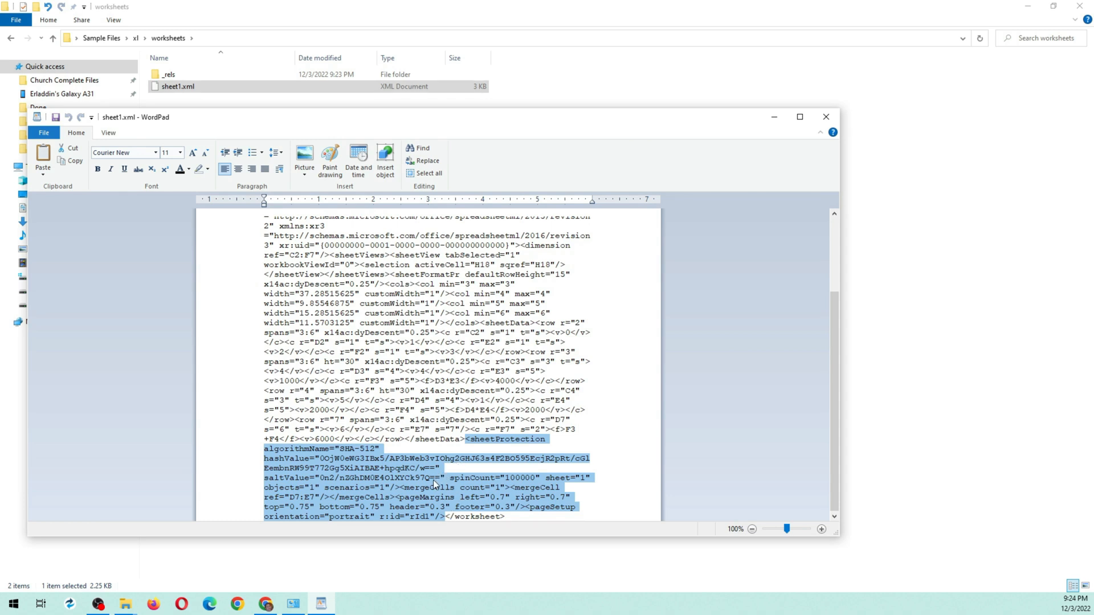
key(Delete)
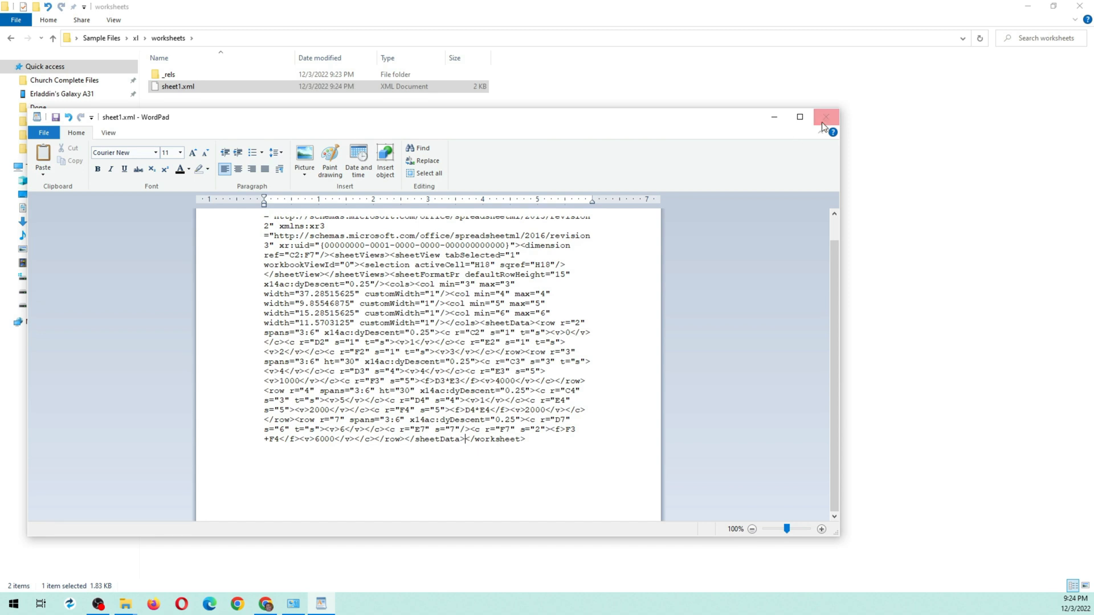
Close WordPad, go up two levels to Sample Files, and select the four extracted parts.
click(826, 116)
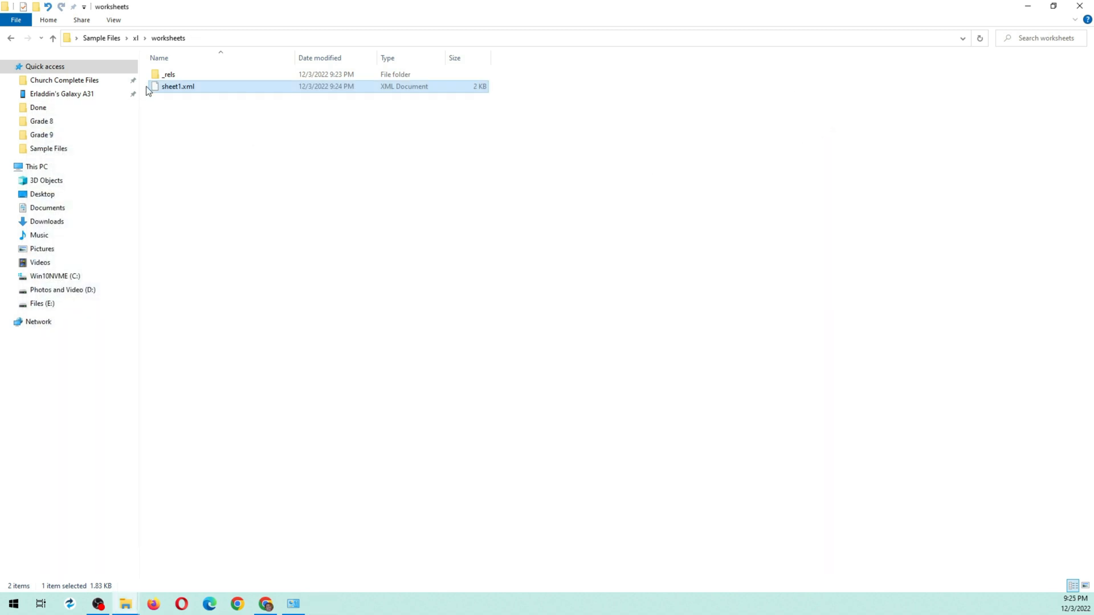
click(53, 38)
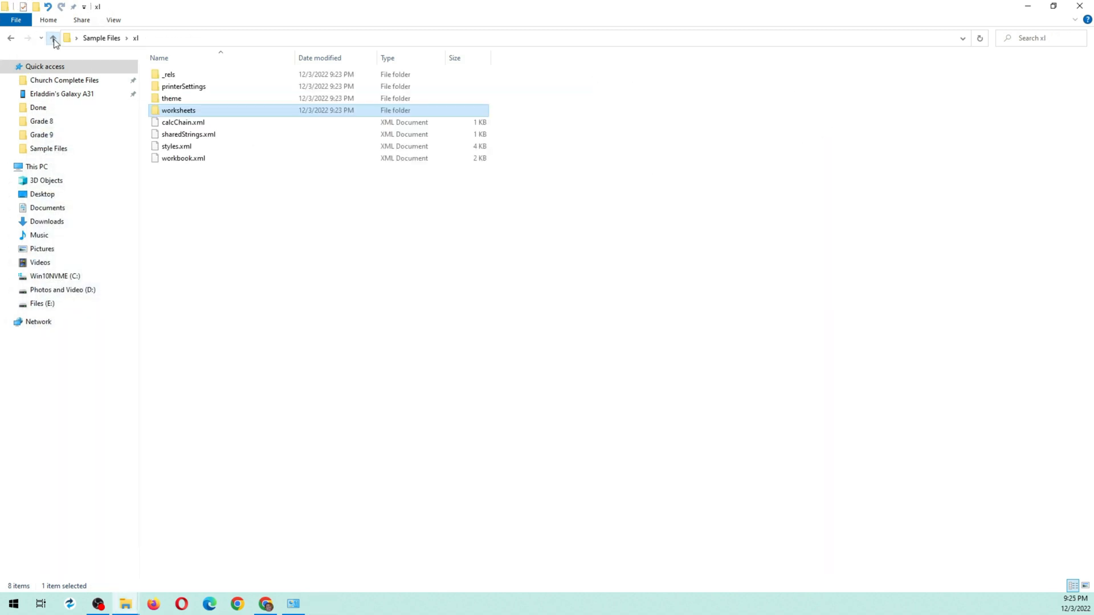
click(53, 38)
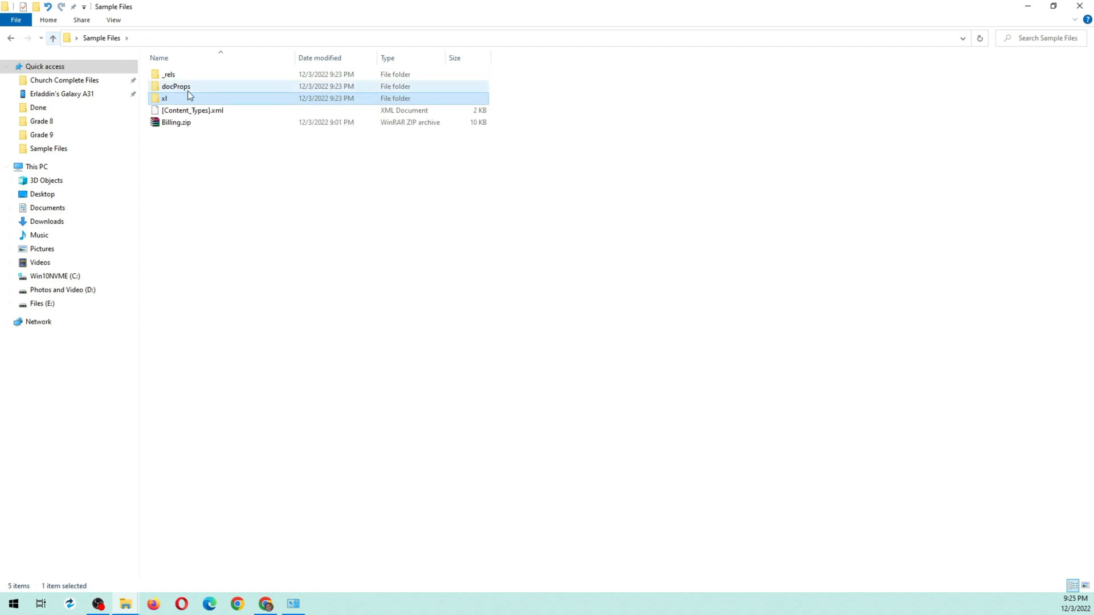
click(193, 110)
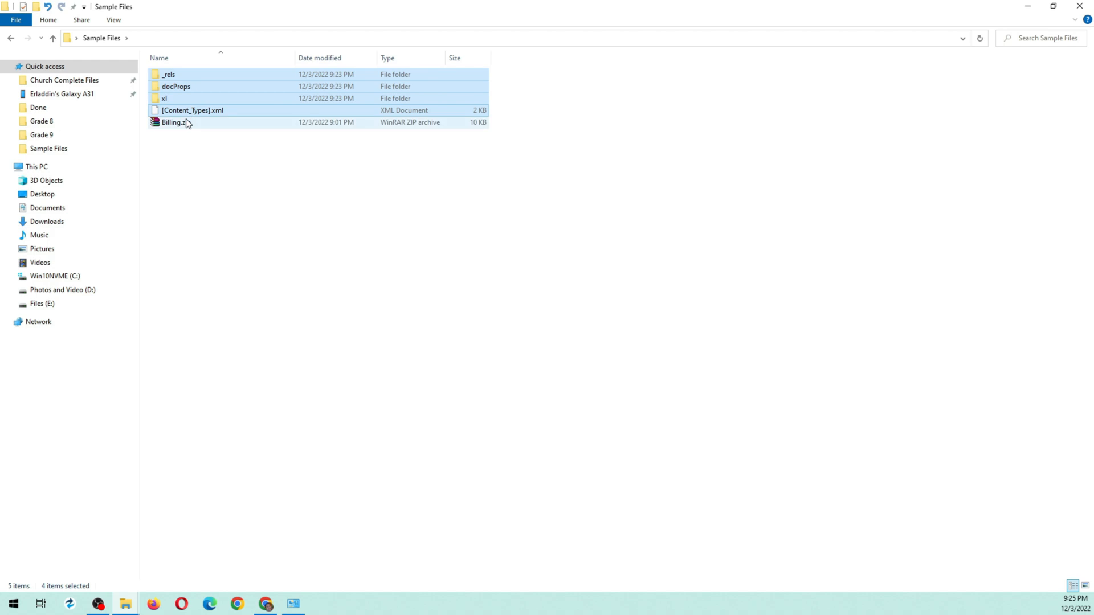
Add the selected parts to 'Sample Files.zip' with 7-Zip and select it.
right_click(187, 110)
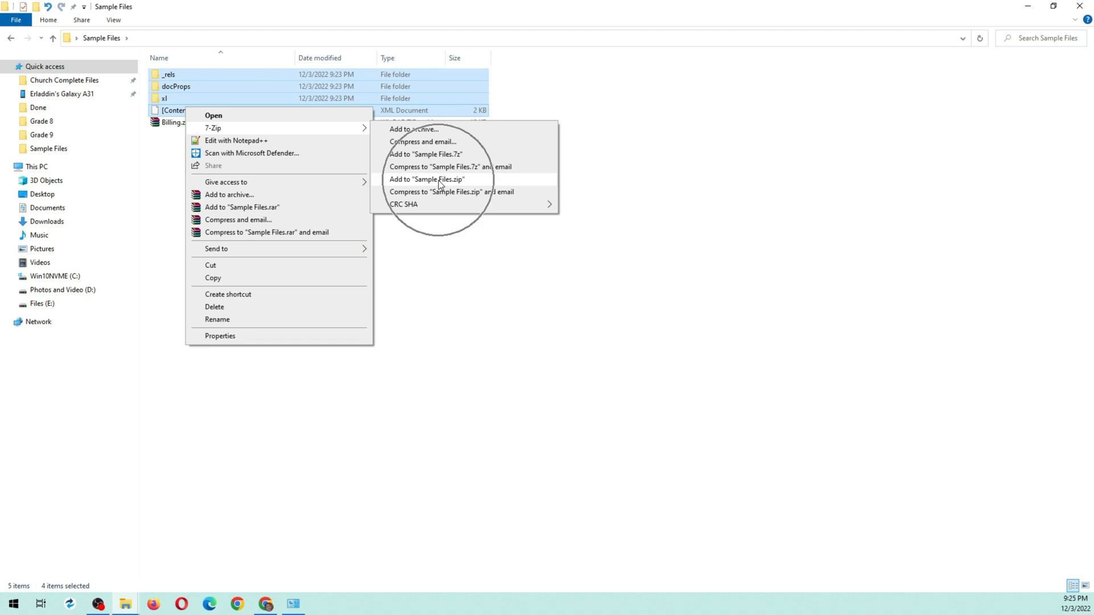
click(426, 179)
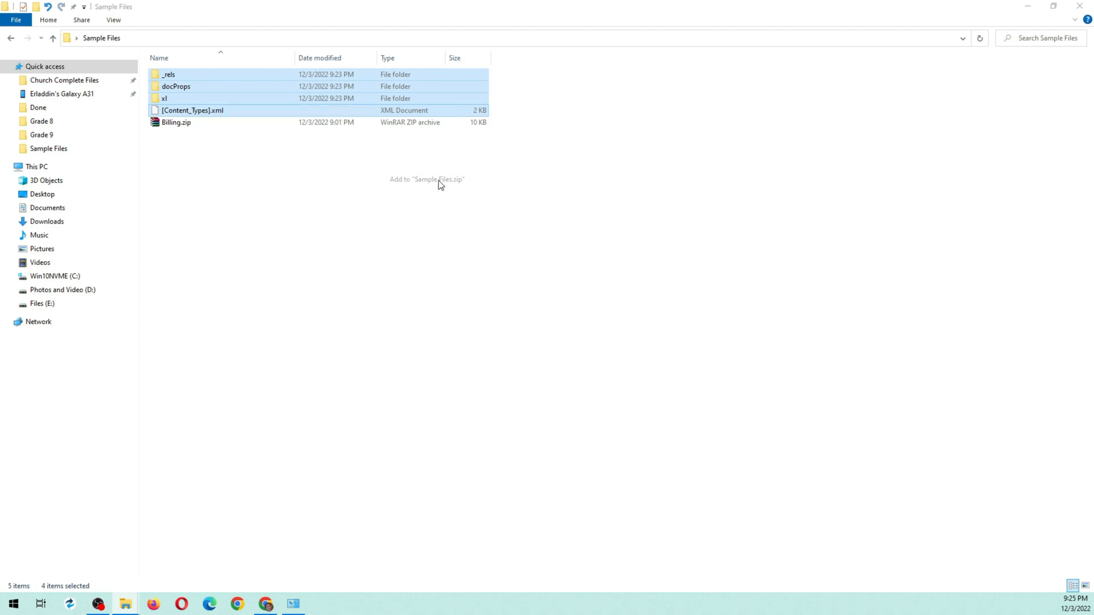
click(426, 179)
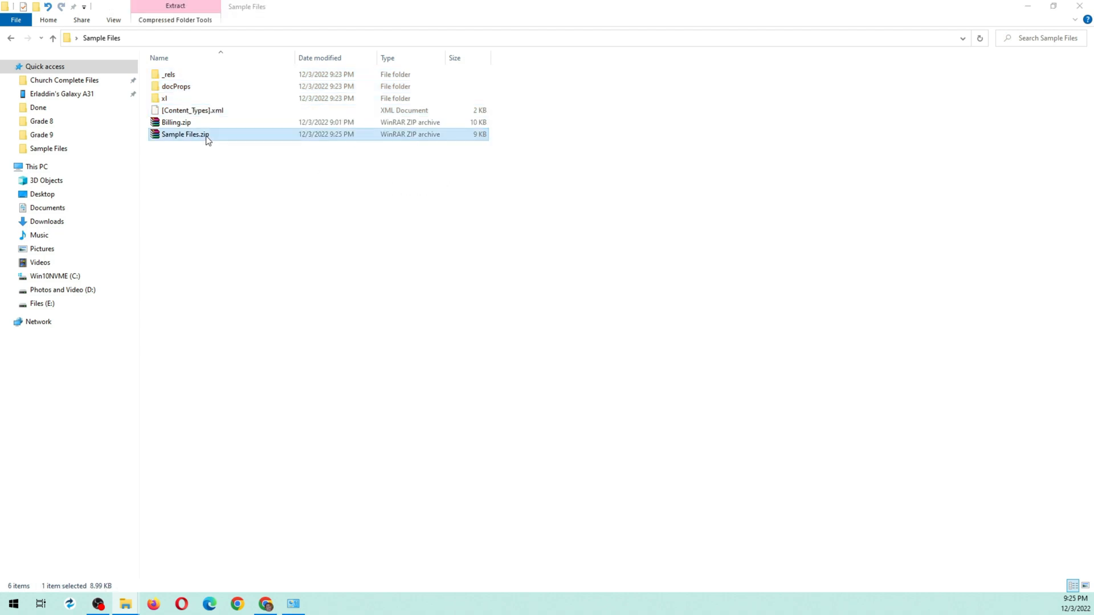
Rename Sample Files.zip to Sample Files.xlsx and accept the extension change warning.
right_click(185, 133)
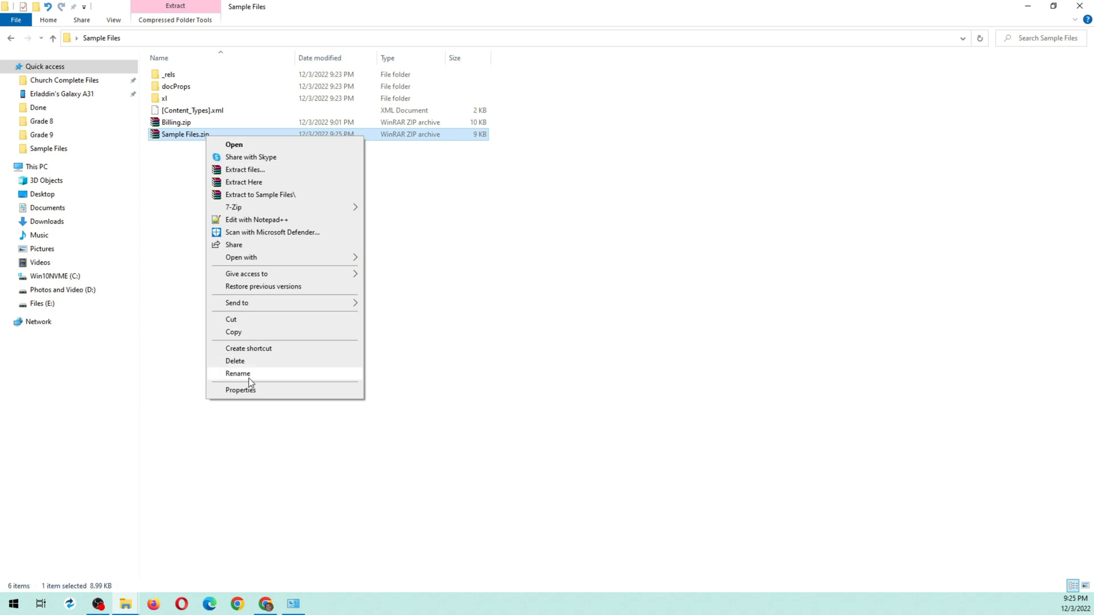
click(238, 373)
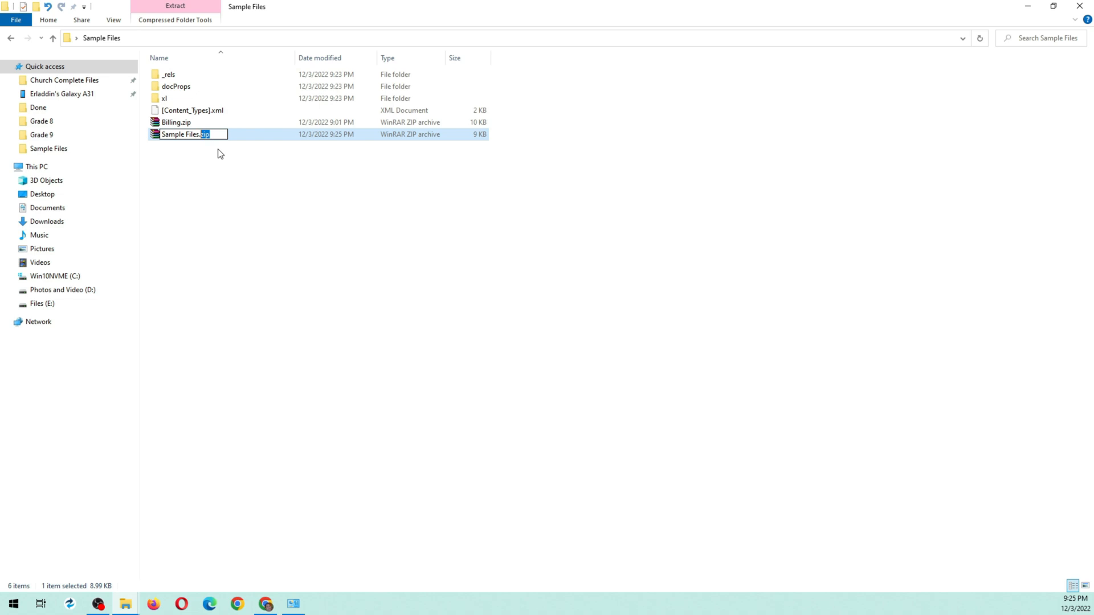
text(xl)
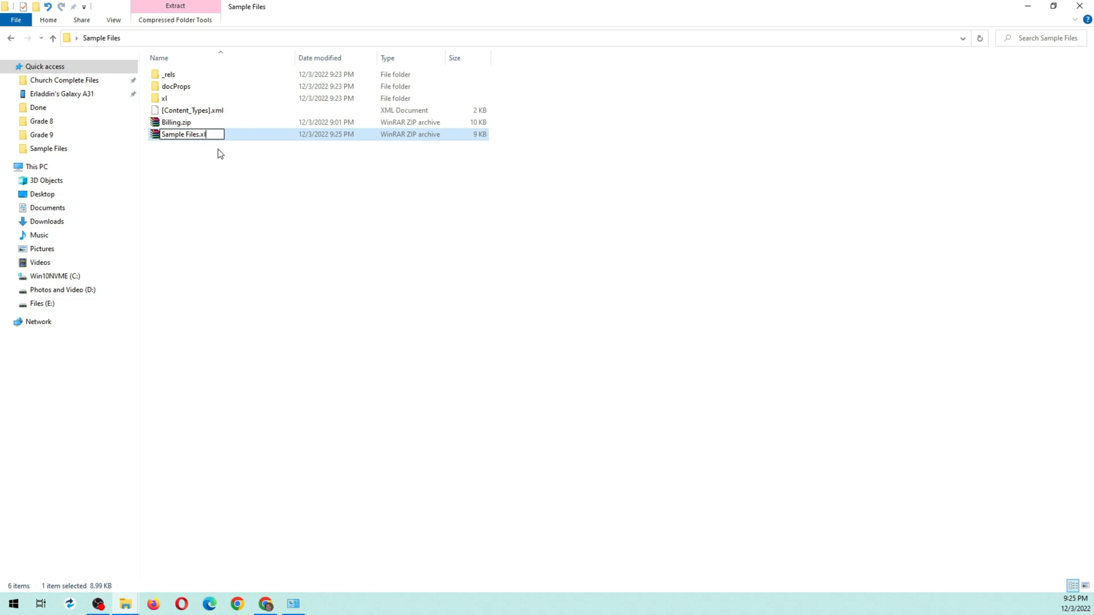
text(sx)
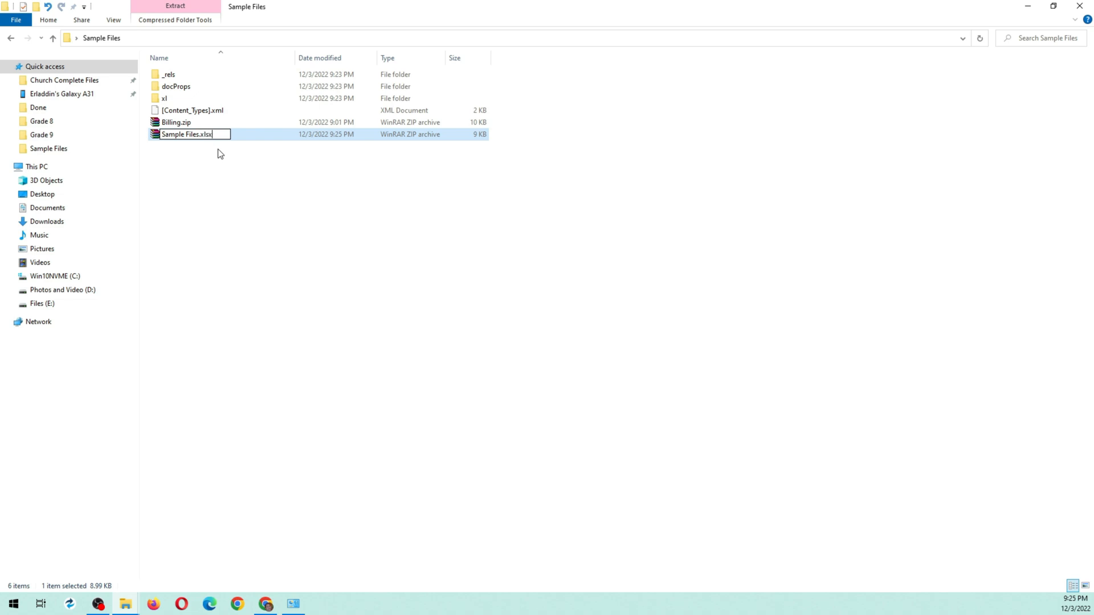
key(enter)
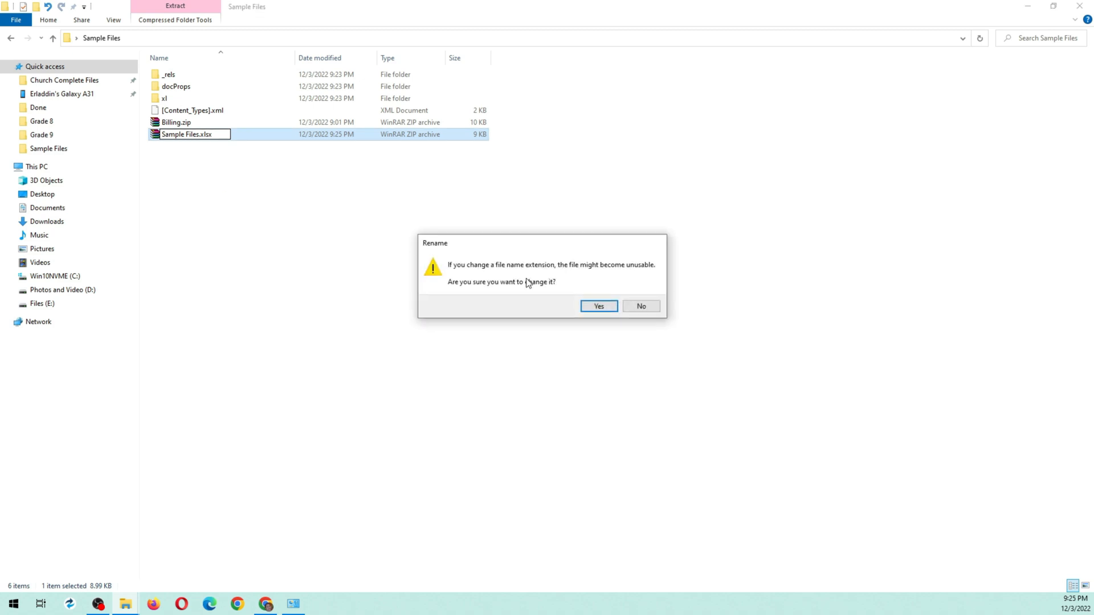
click(598, 306)
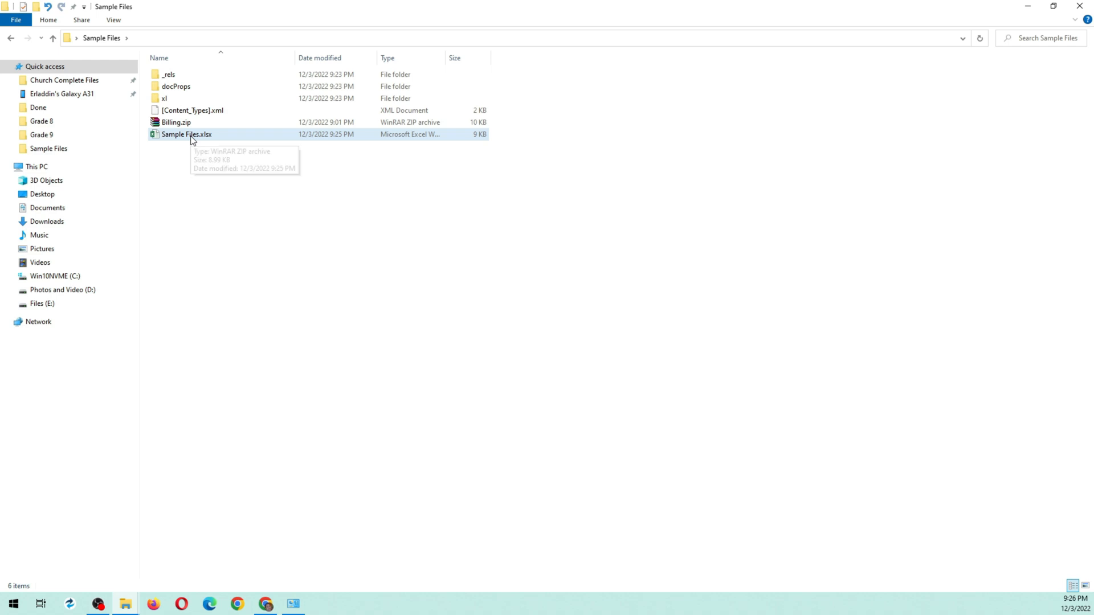
Open Sample Files.xlsx in Excel and type 'dfgdfgd' into cell D15.
double_click(185, 134)
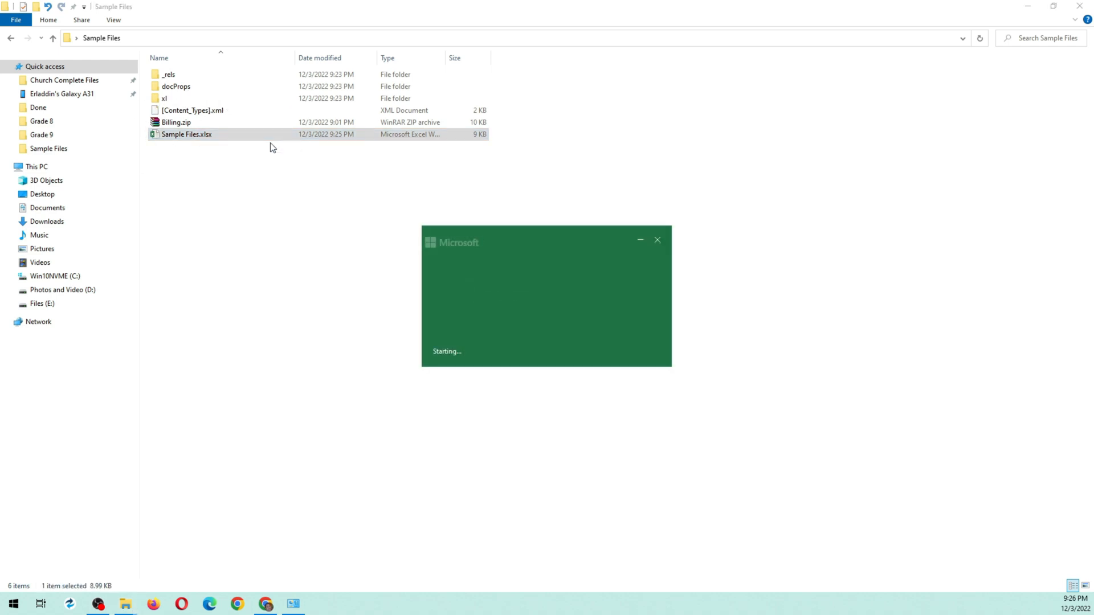
double_click(185, 134)
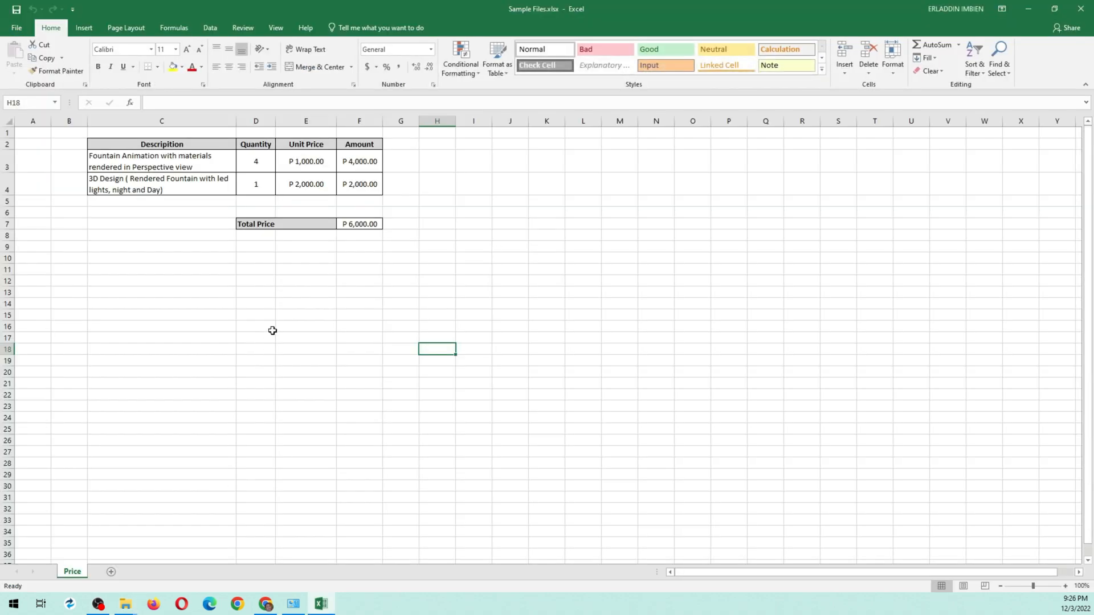
text(dfgdfgd)
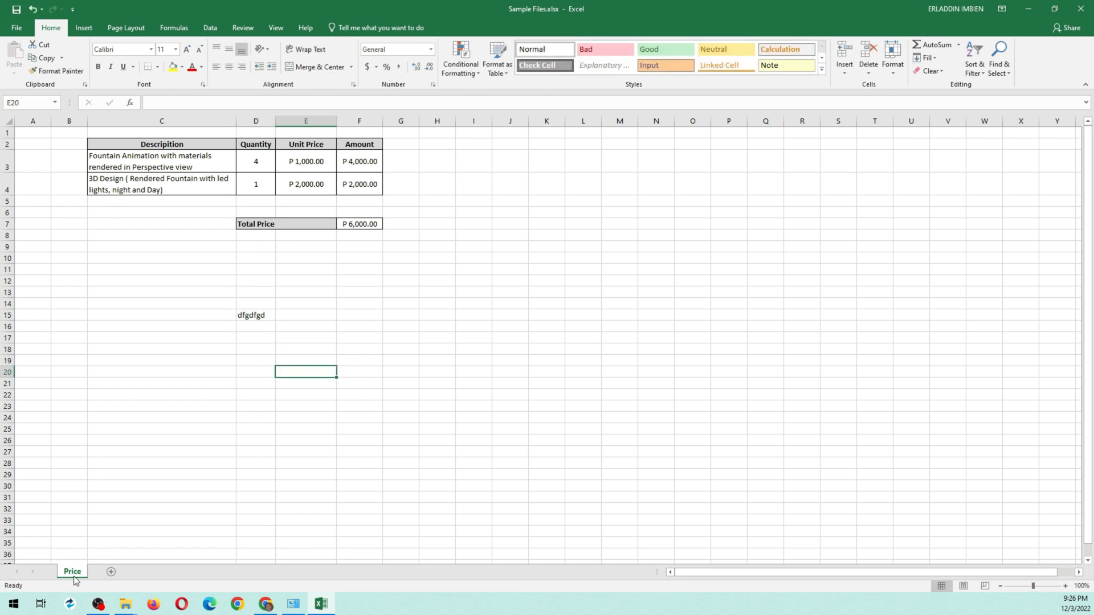